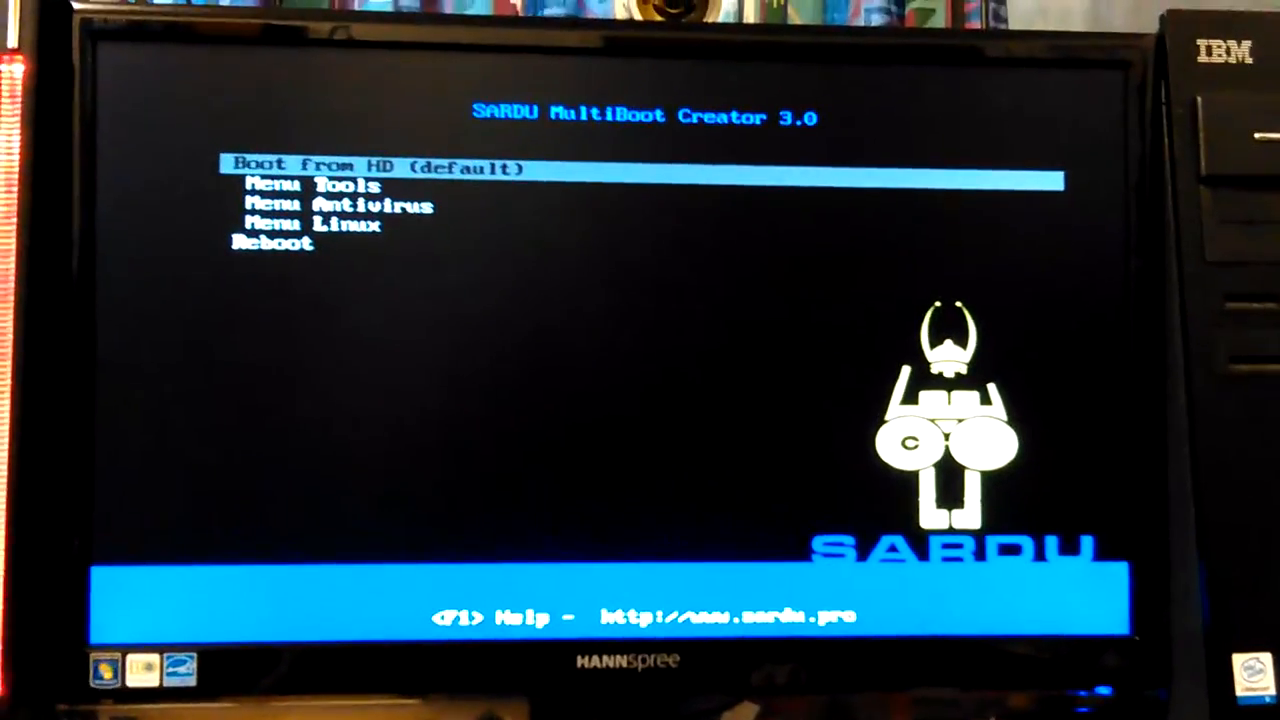
# Navigate the boot menu to the Tools submenu and highlight Hardware_Detection_Tool_(HDT).
pyautogui.press('down')
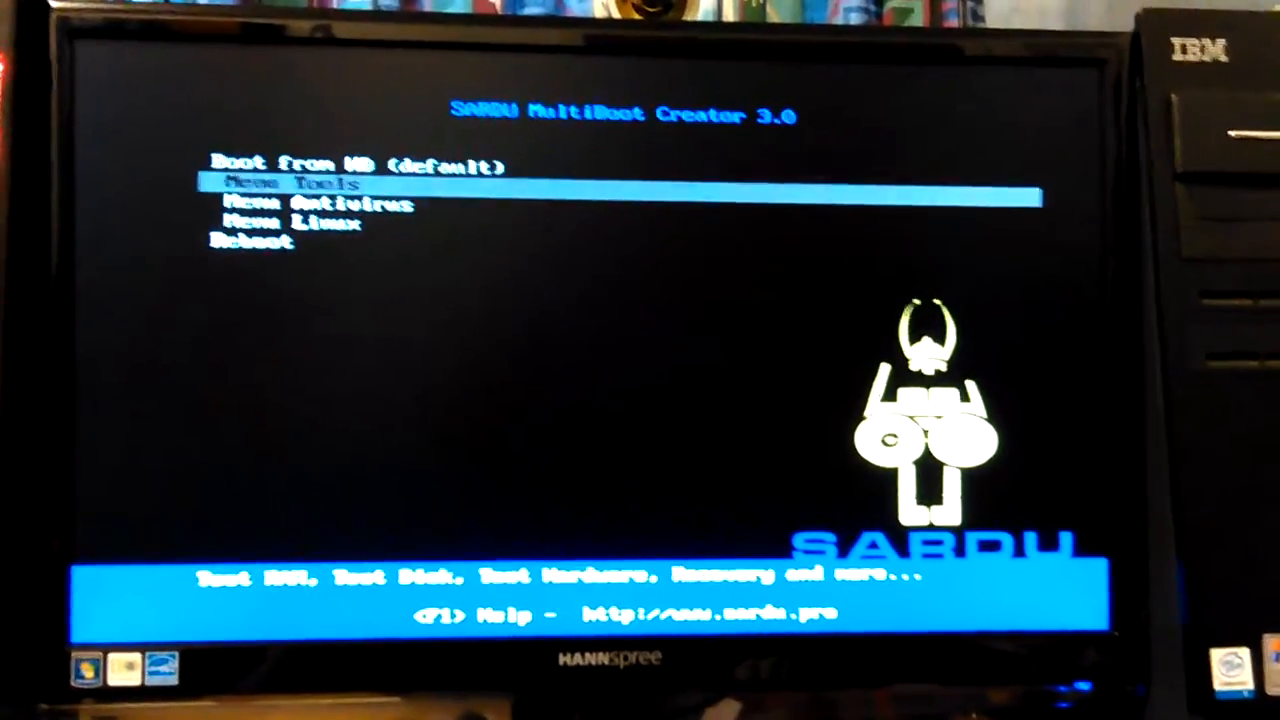
pyautogui.press('Down')
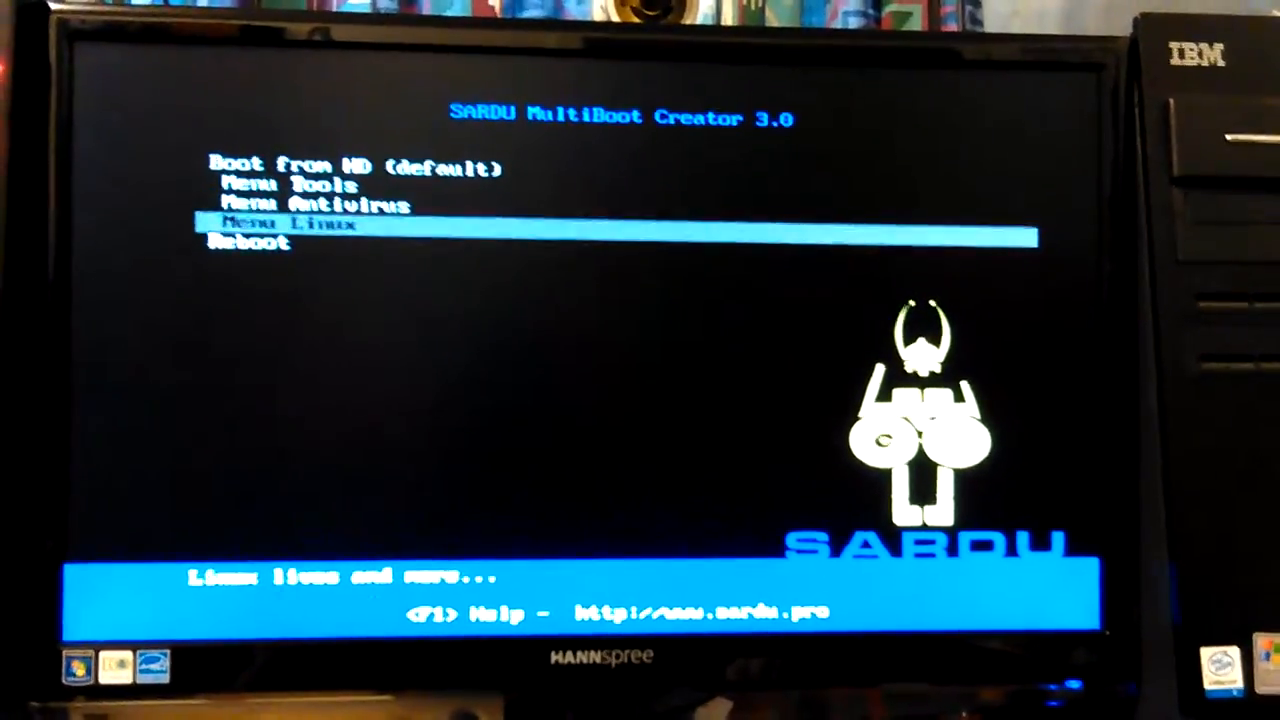
pyautogui.press('up')
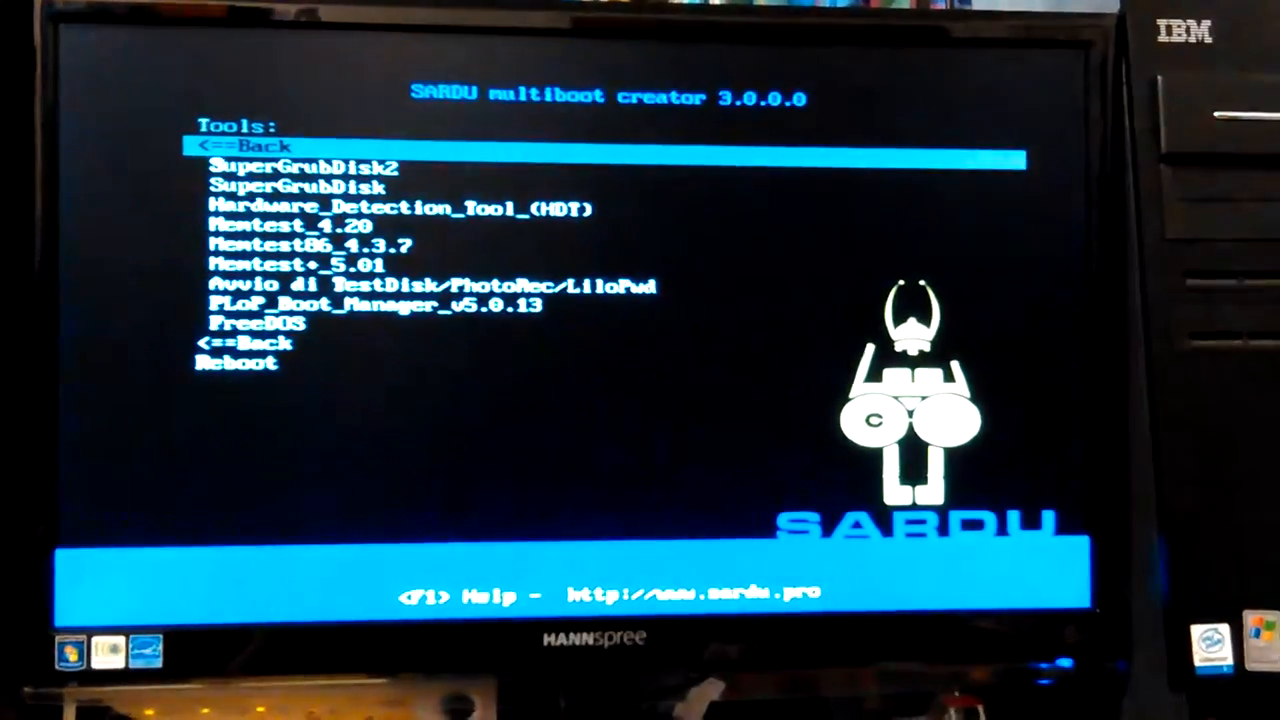
pyautogui.press('down')
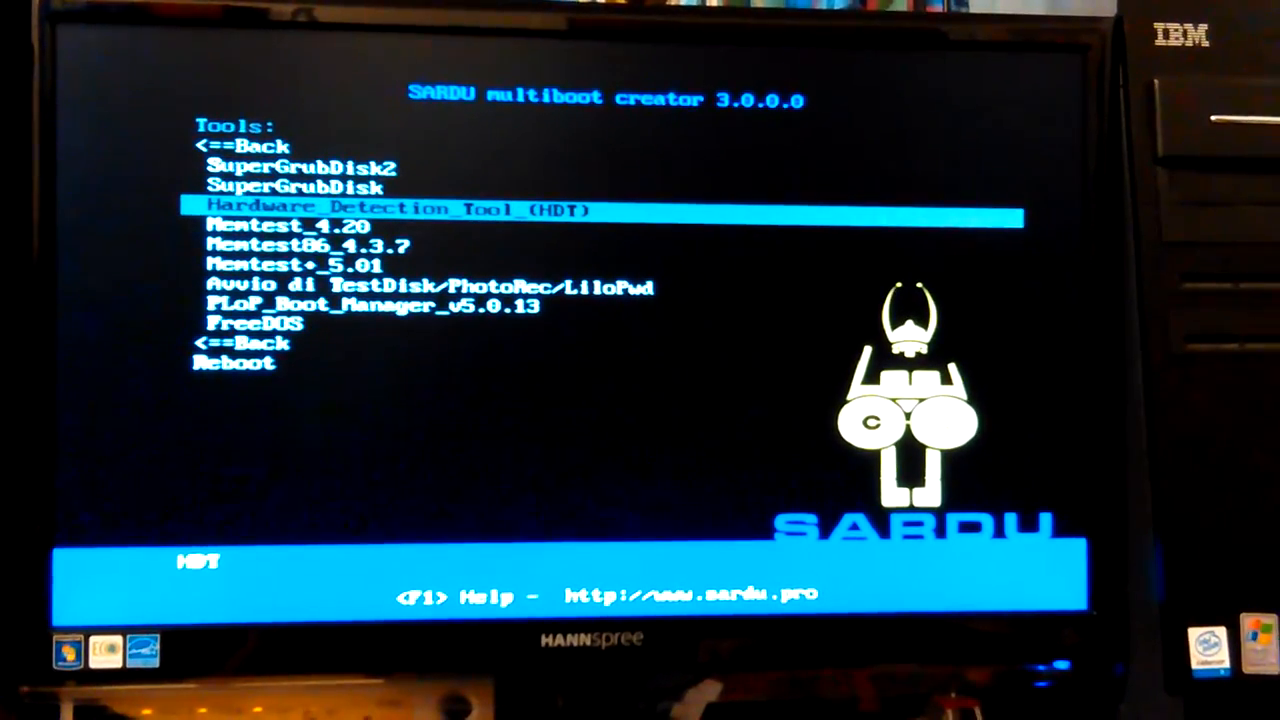